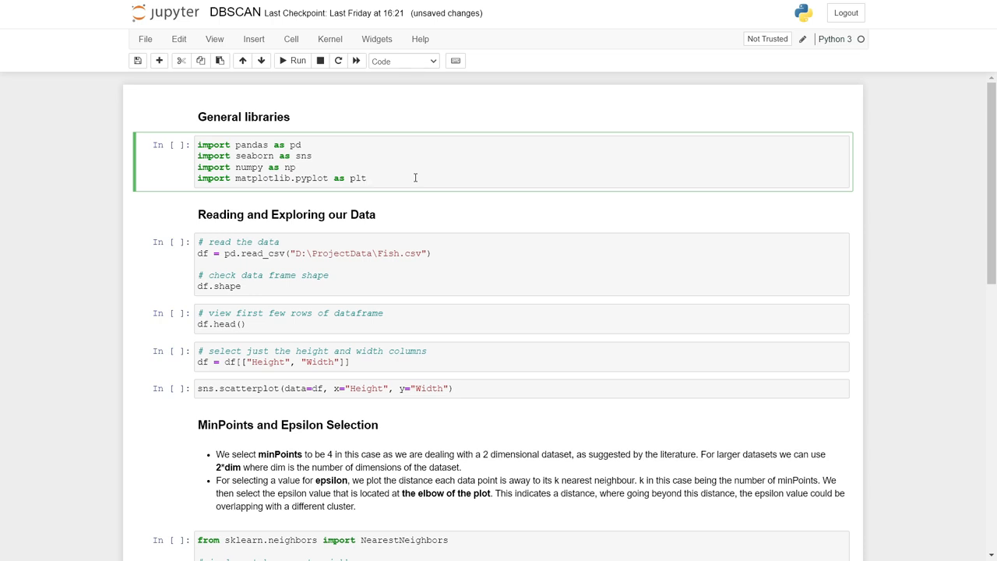
- Run the cell importing pandas, seaborn, numpy and matplotlib
click(368, 178)
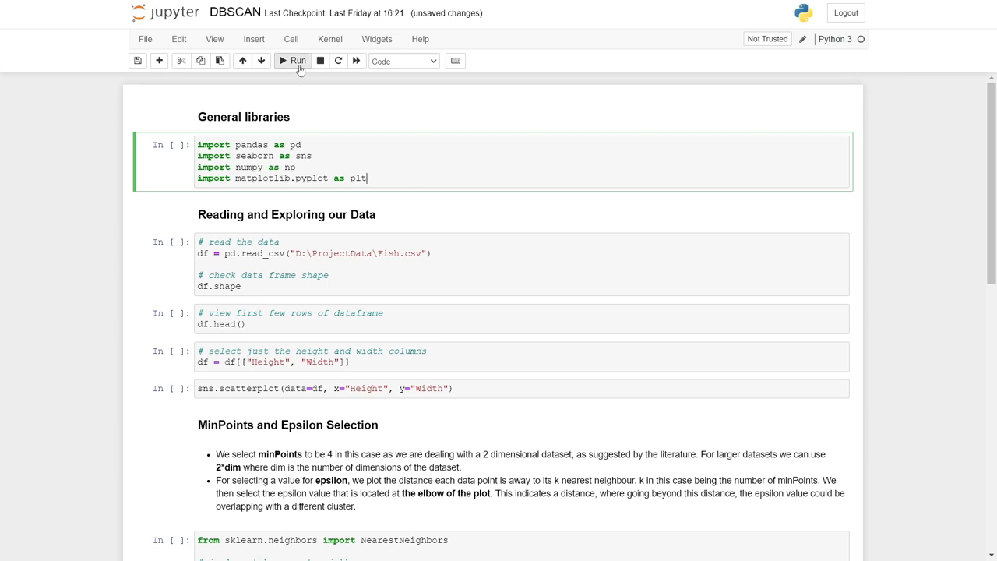
click(293, 61)
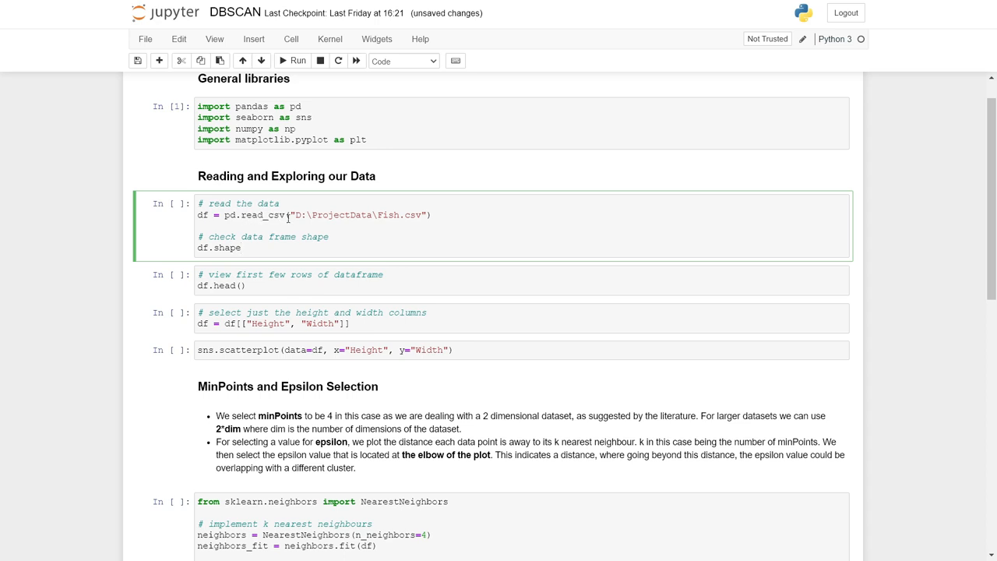
mouse_move(272, 159)
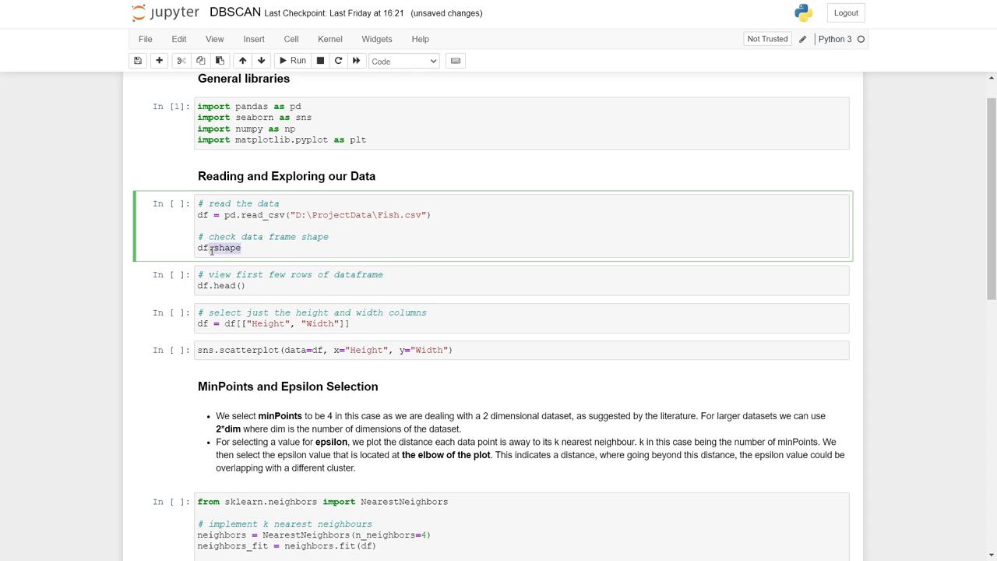
- Load Fish.csv, showing shape (159, 7) and the first five rows with df.head()
click(298, 59)
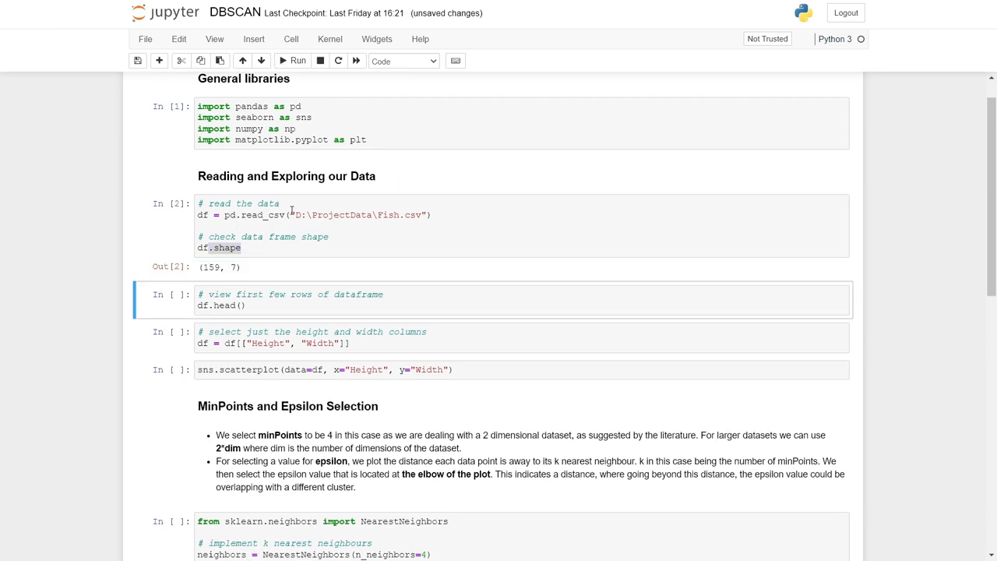
click(242, 248)
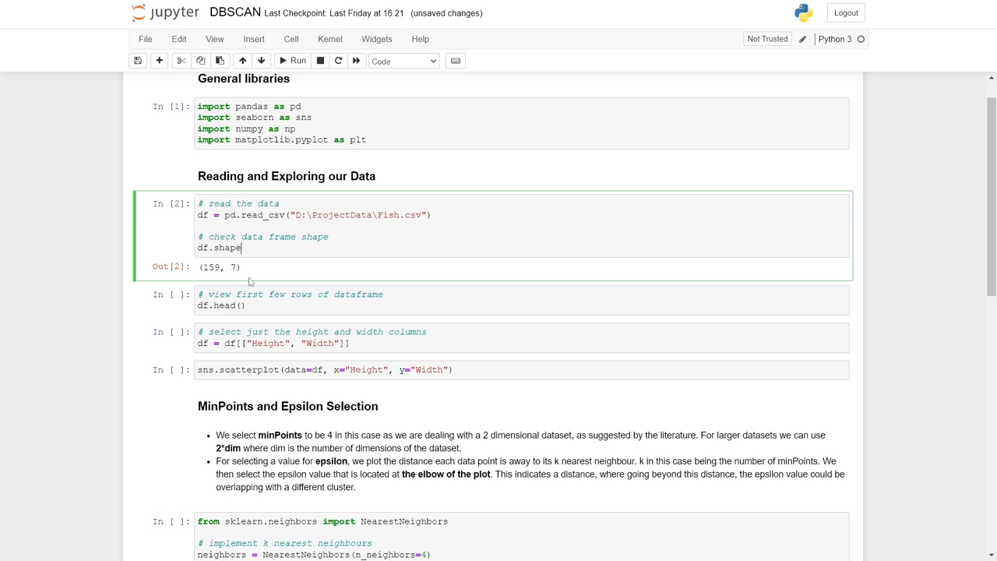
scroll(down, 3)
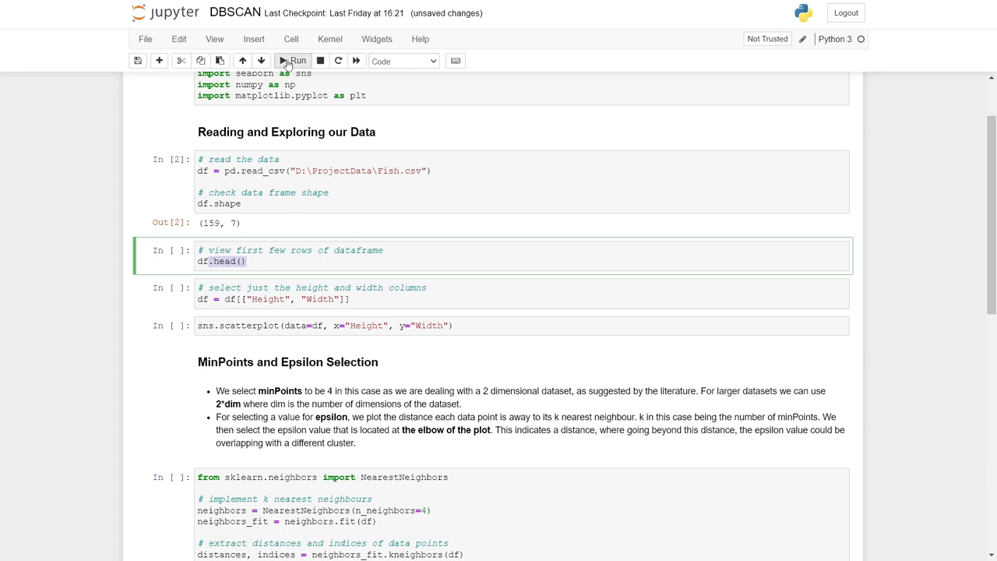
click(293, 61)
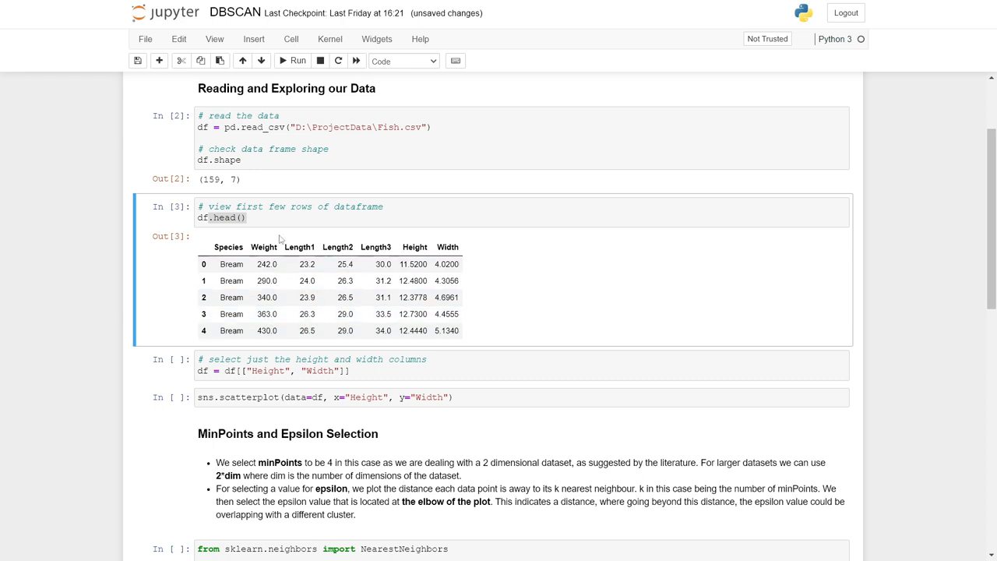
mouse_move(327, 251)
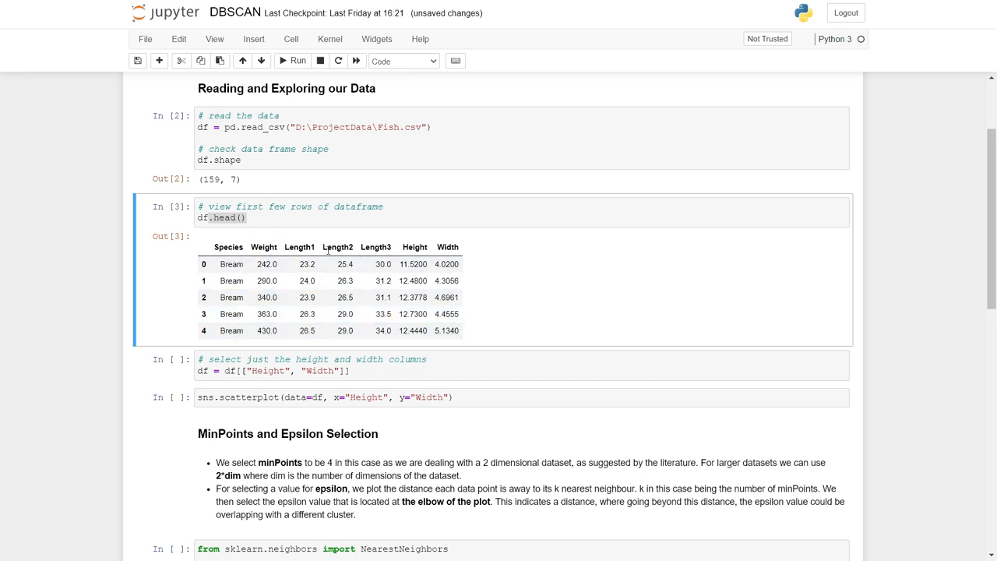
mouse_move(349, 233)
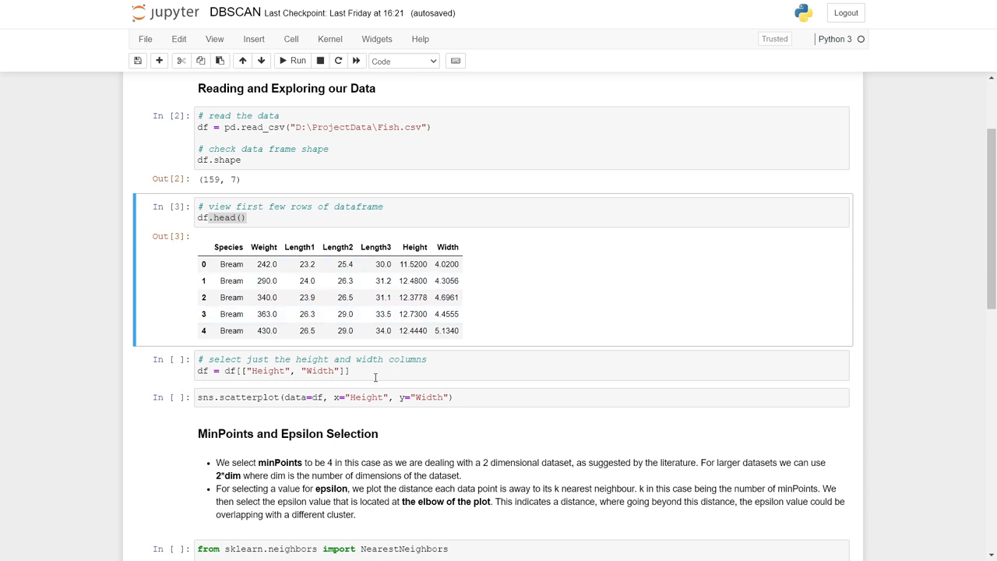
- Keep only Height and Width, then draw the Height-versus-Width seaborn scatter plot
scroll(down, 3)
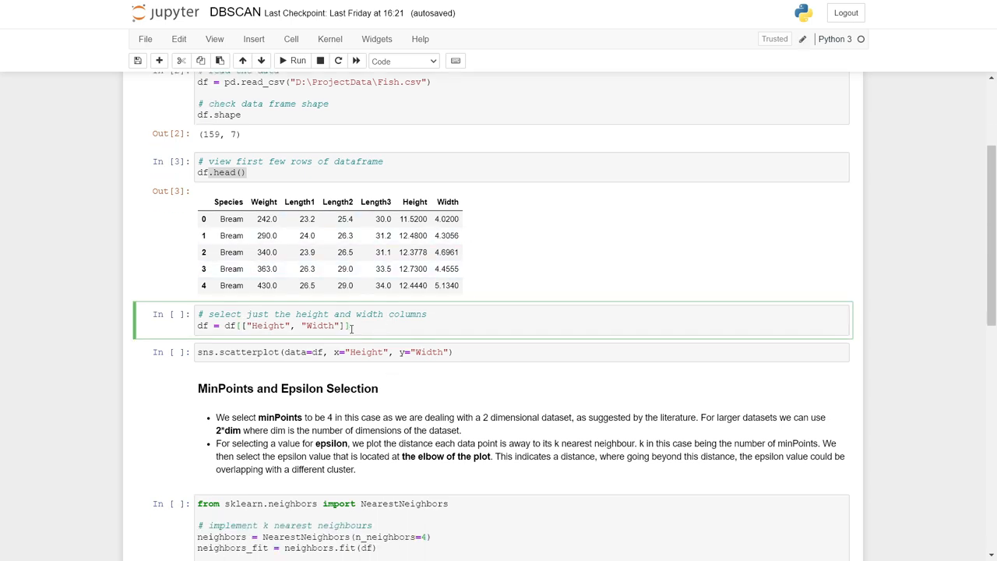
click(293, 61)
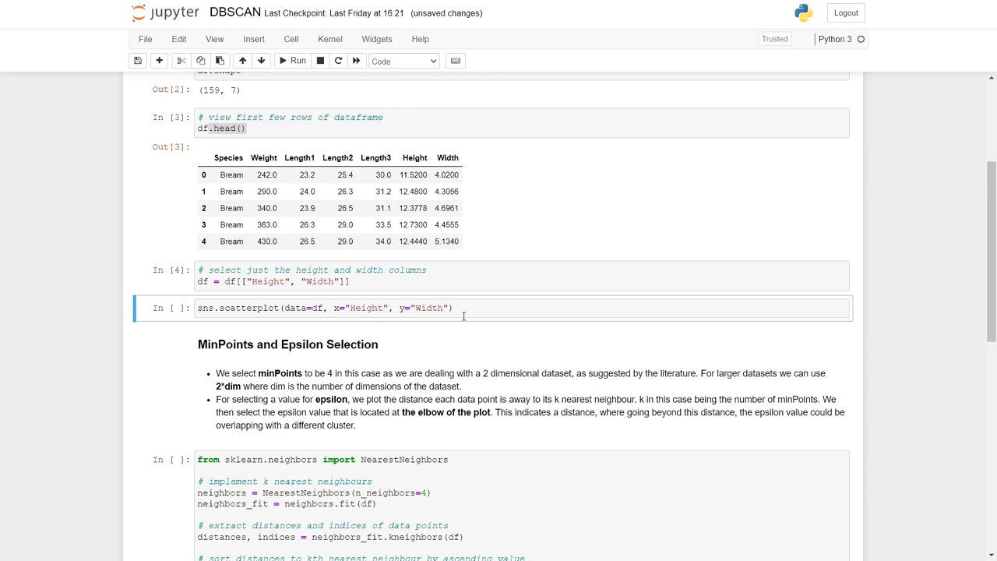
click(455, 307)
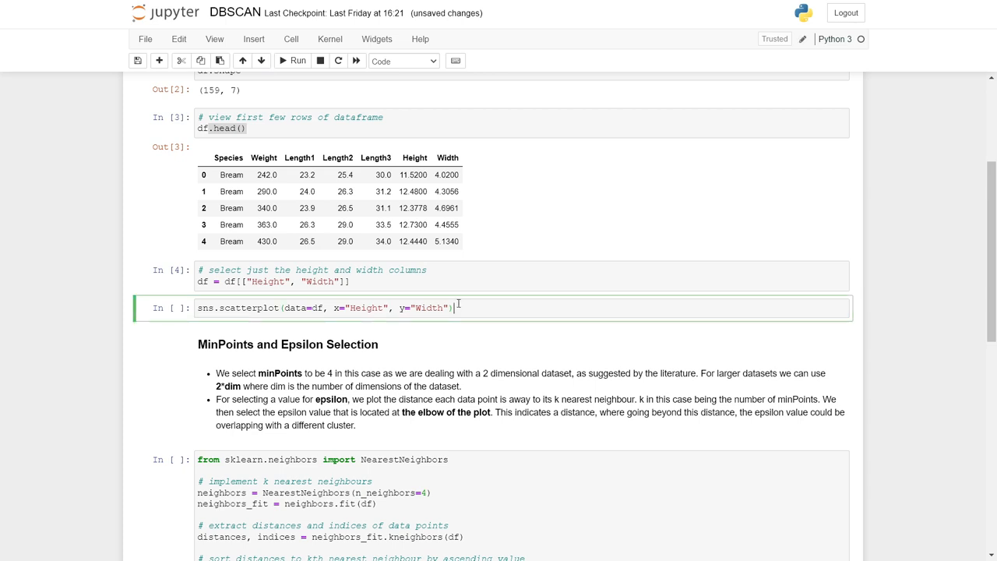
click(293, 60)
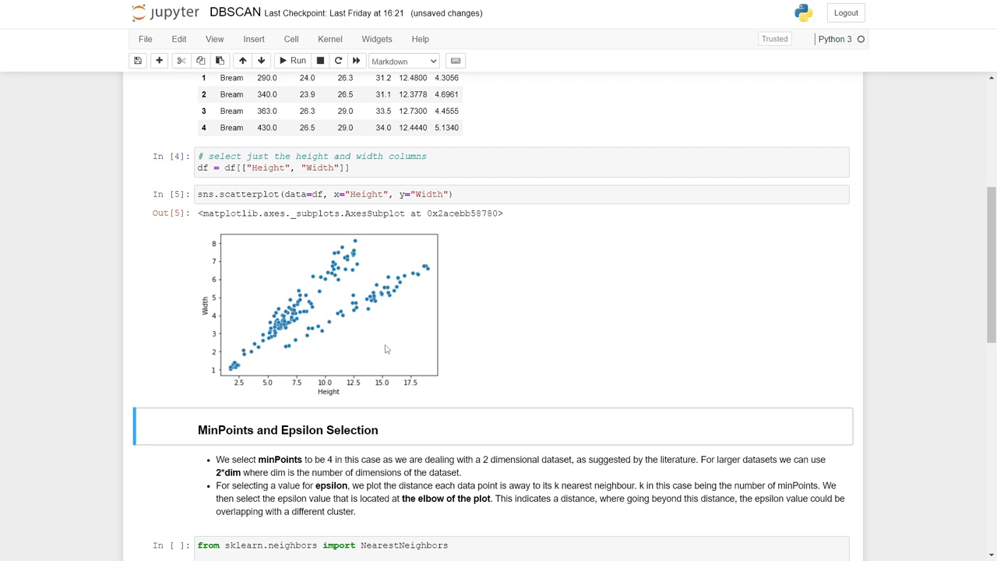
mouse_move(351, 241)
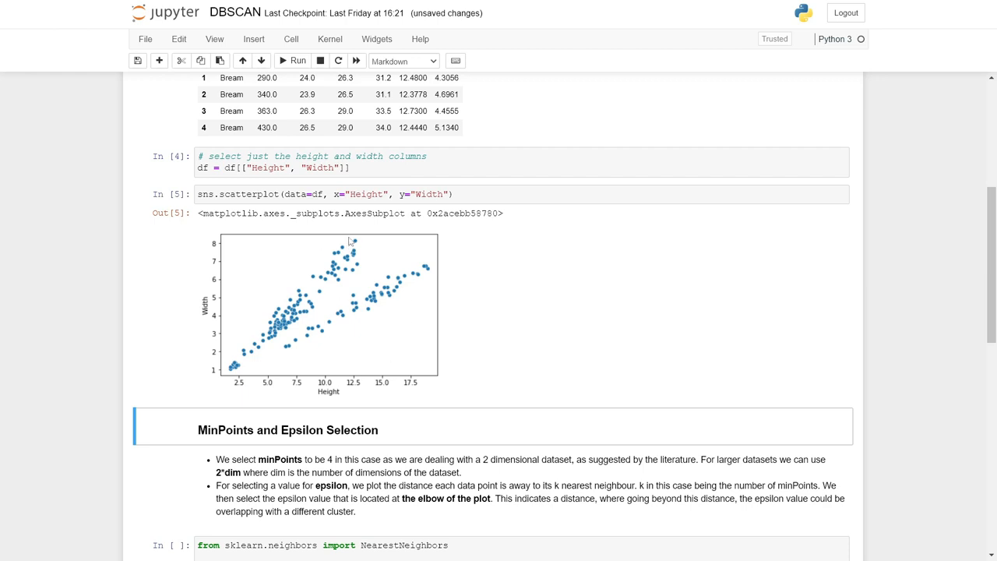
mouse_move(240, 385)
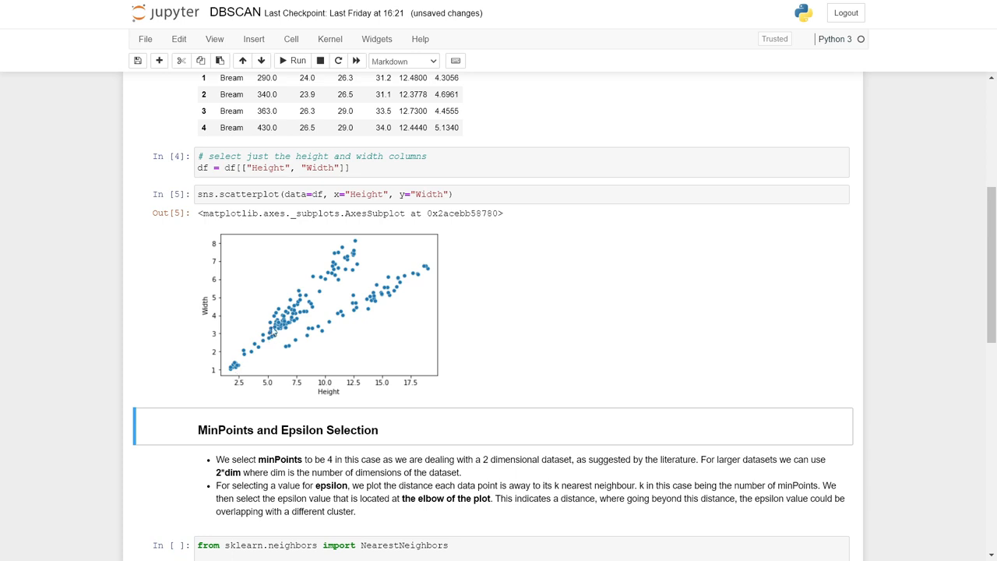
mouse_move(351, 268)
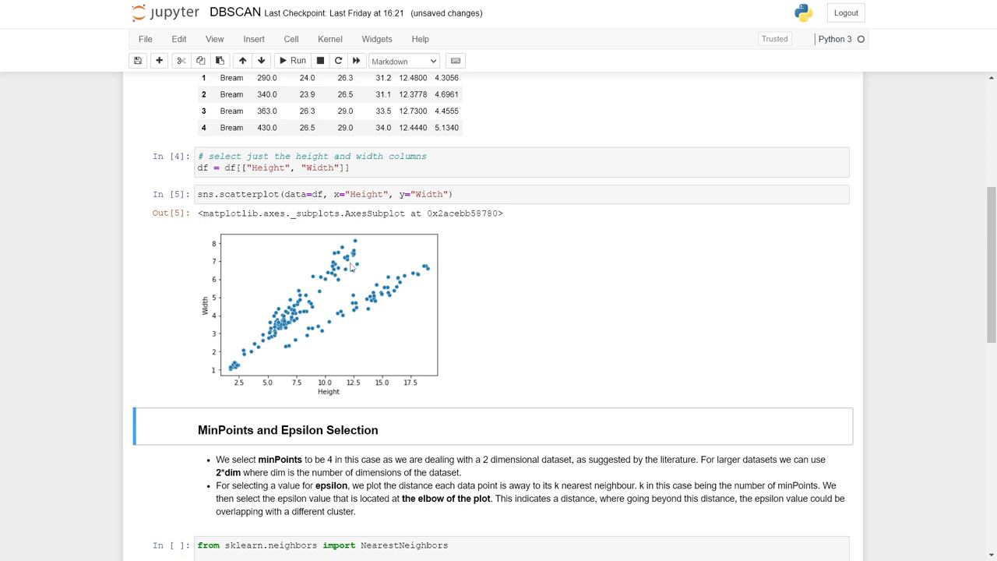
mouse_move(349, 337)
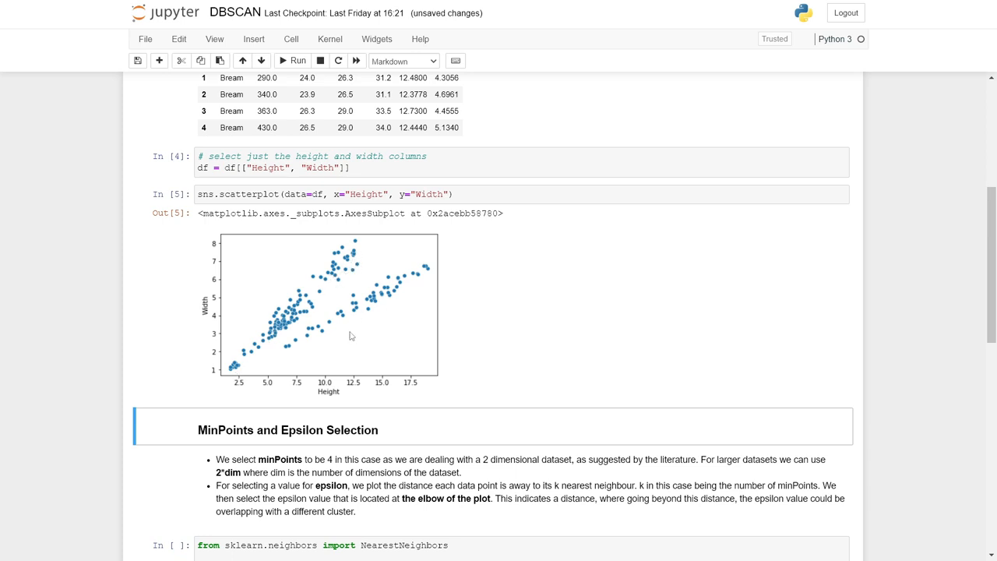
scroll(down, 3)
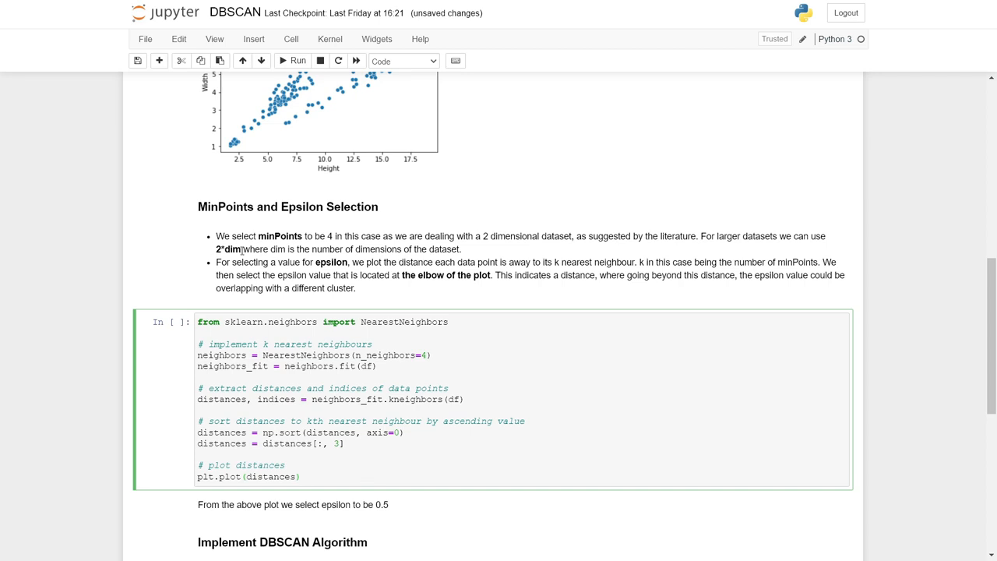
mouse_move(505, 258)
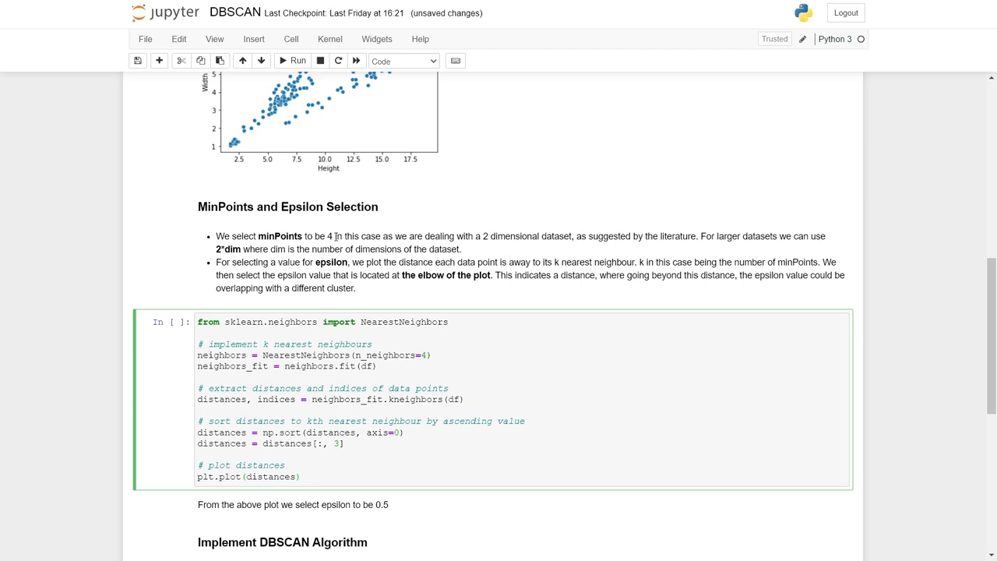
mouse_move(372, 299)
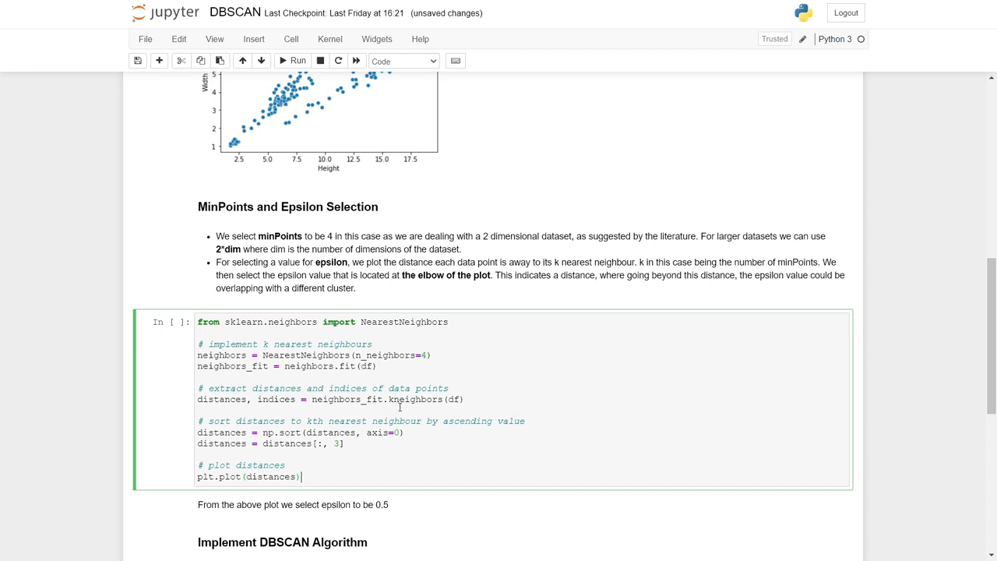
mouse_move(399, 427)
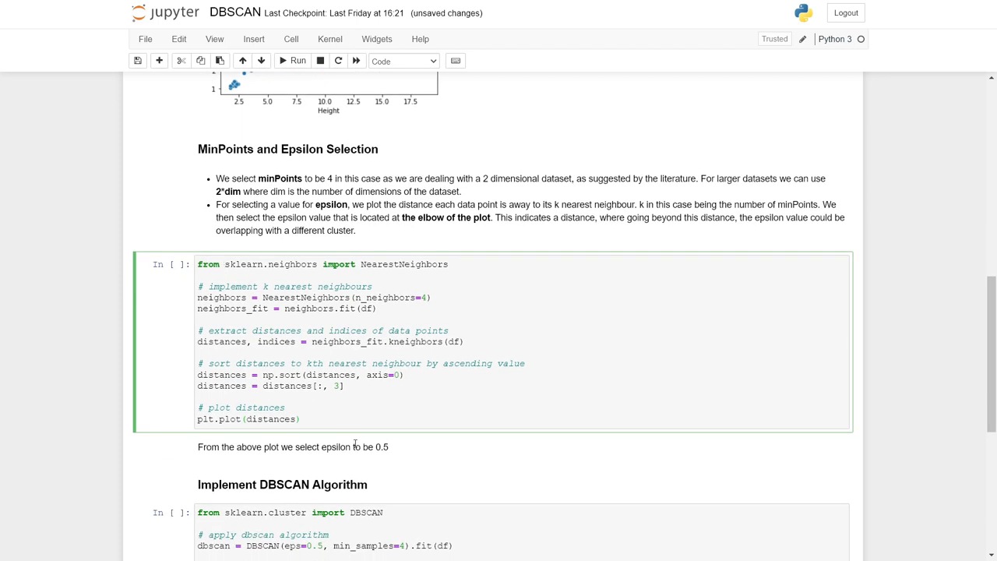
double_click(404, 265)
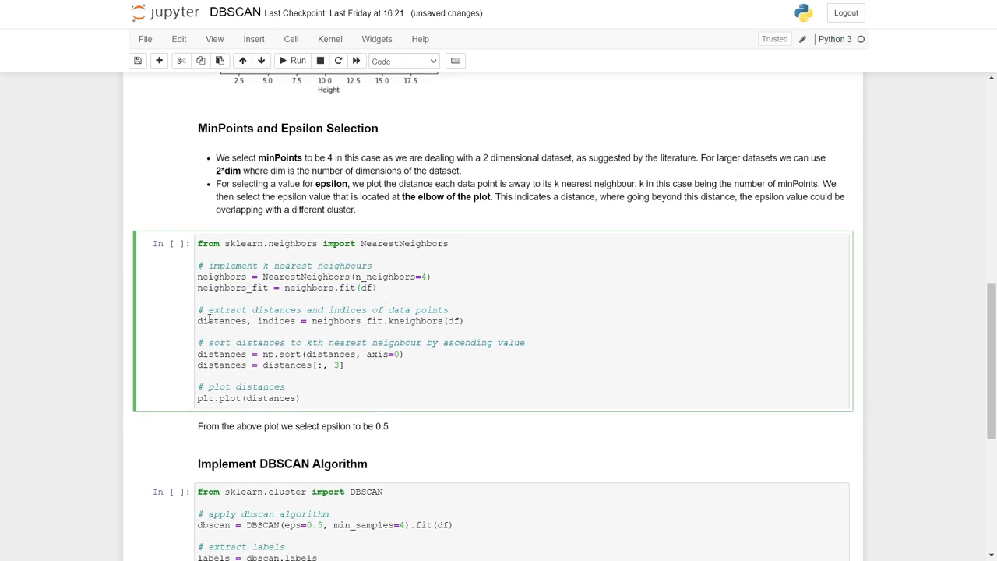
double_click(221, 321)
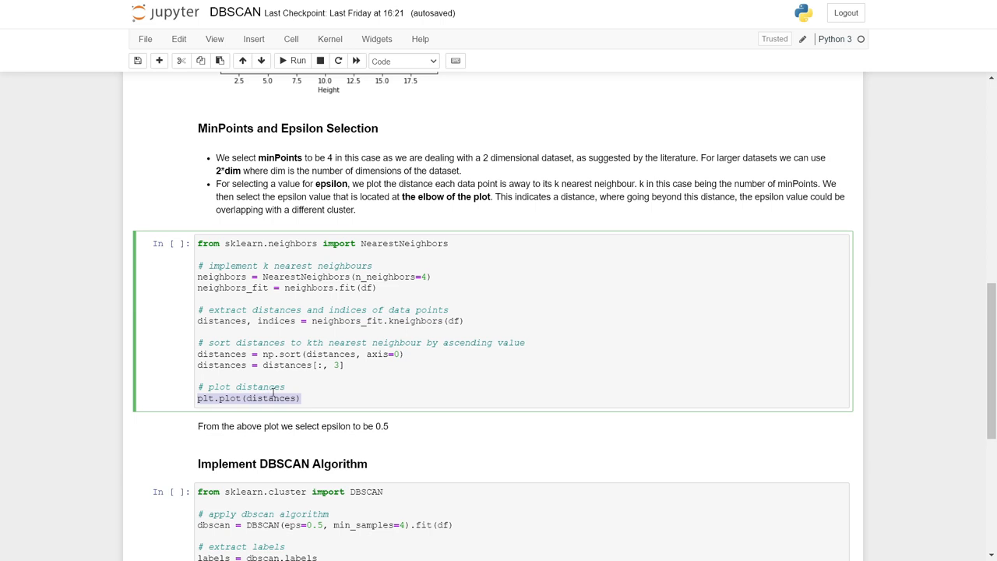
- Run the NearestNeighbors code to show the sorted k-distance plot rising near 1.0
click(355, 354)
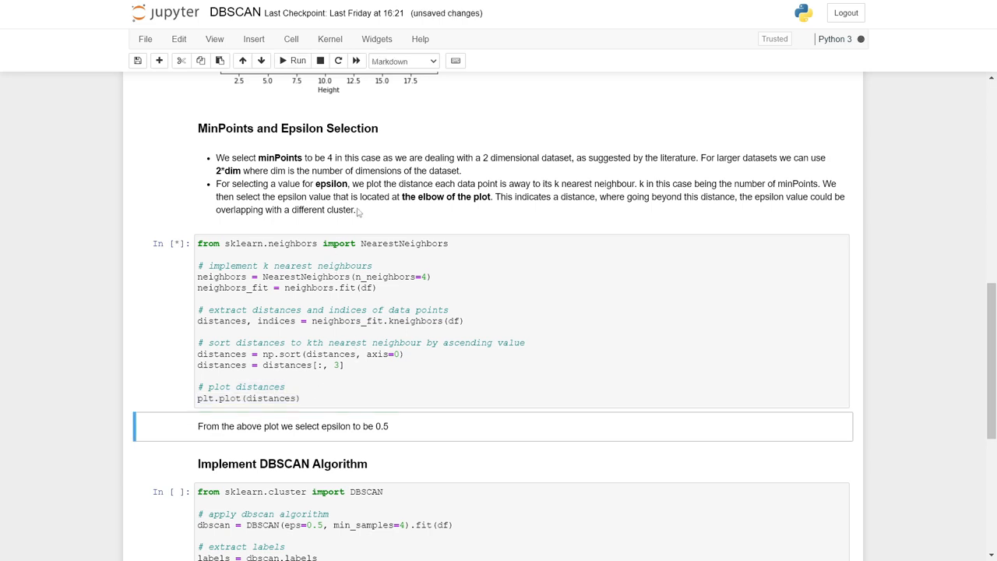
click(297, 59)
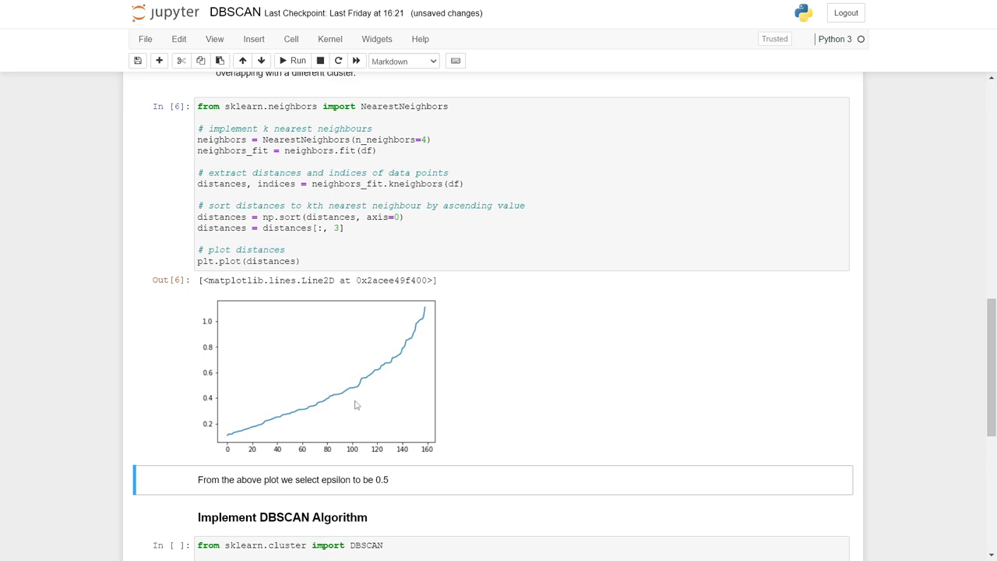
mouse_move(279, 402)
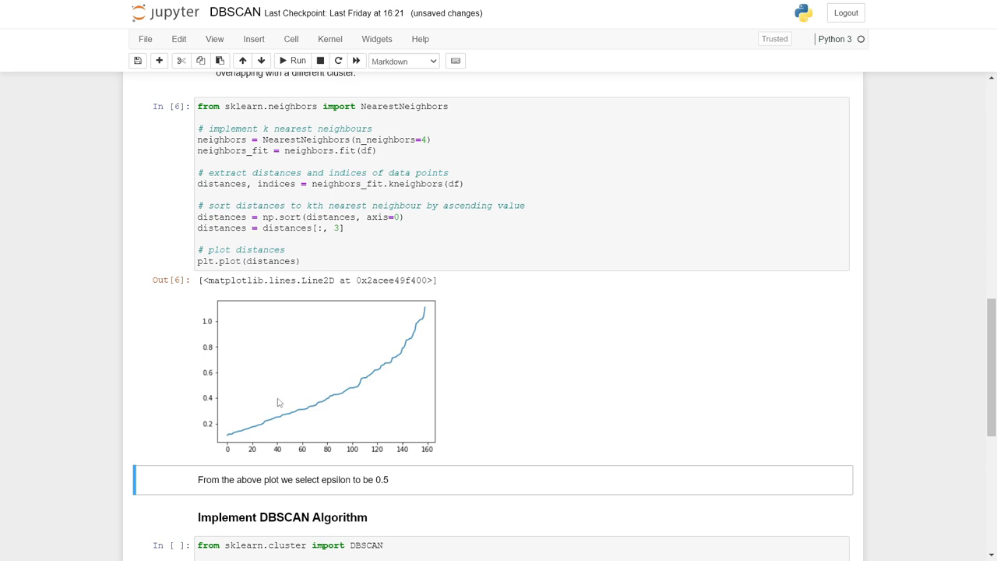
mouse_move(221, 399)
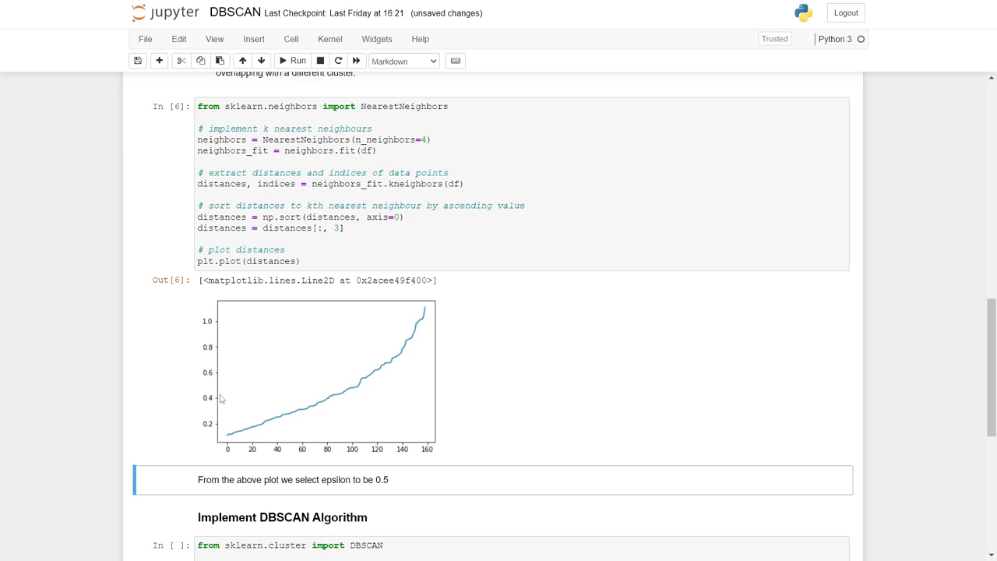
mouse_move(219, 397)
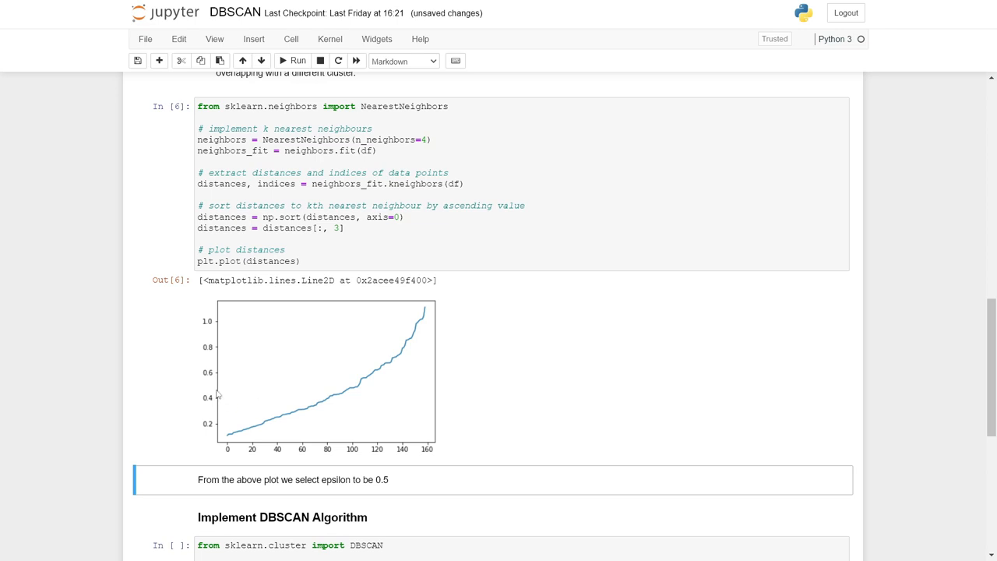
scroll(down, 3)
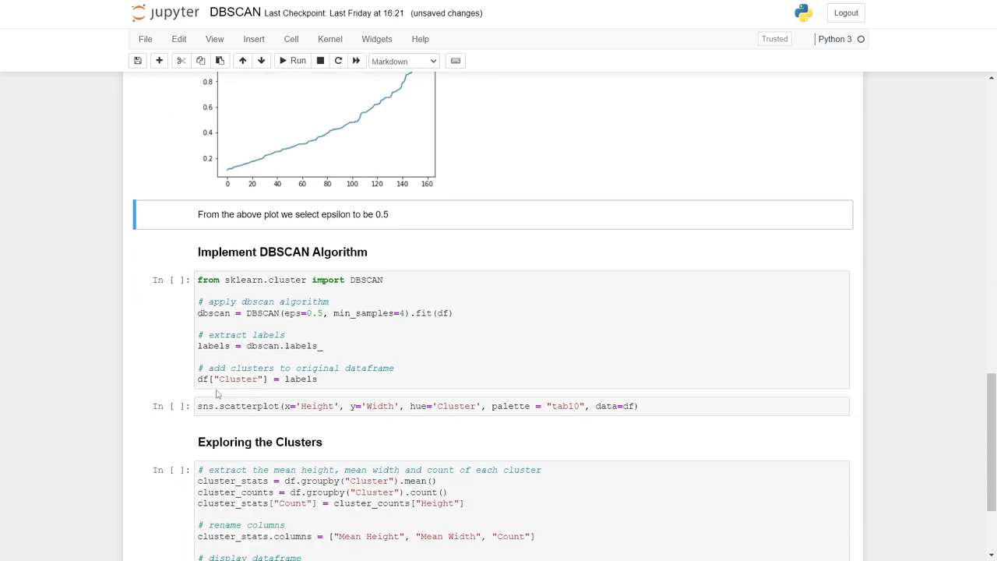
- Run DBSCAN with eps 0.5 and min_samples 4, fitting it and adding cluster labels to the dataframe
click(421, 345)
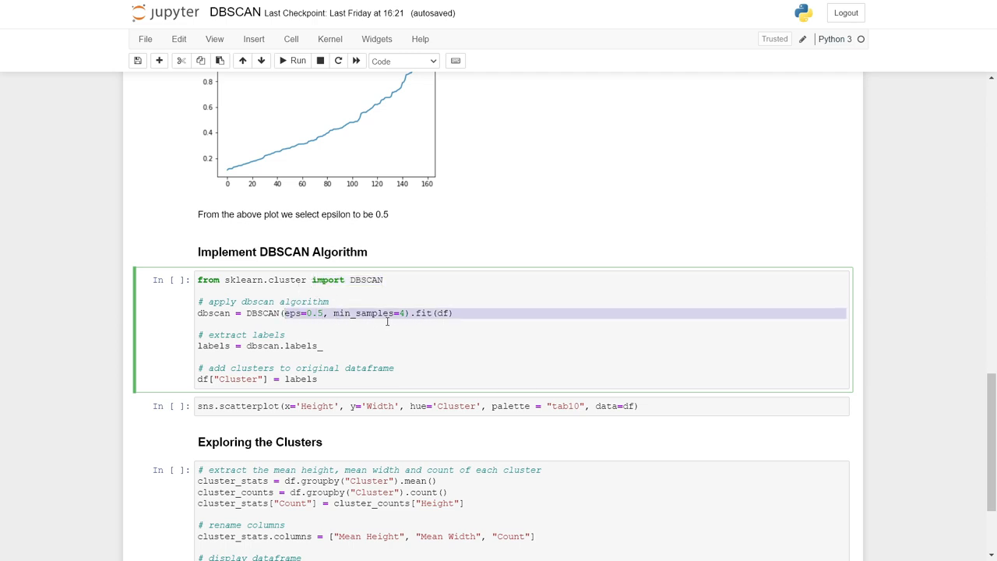
click(414, 314)
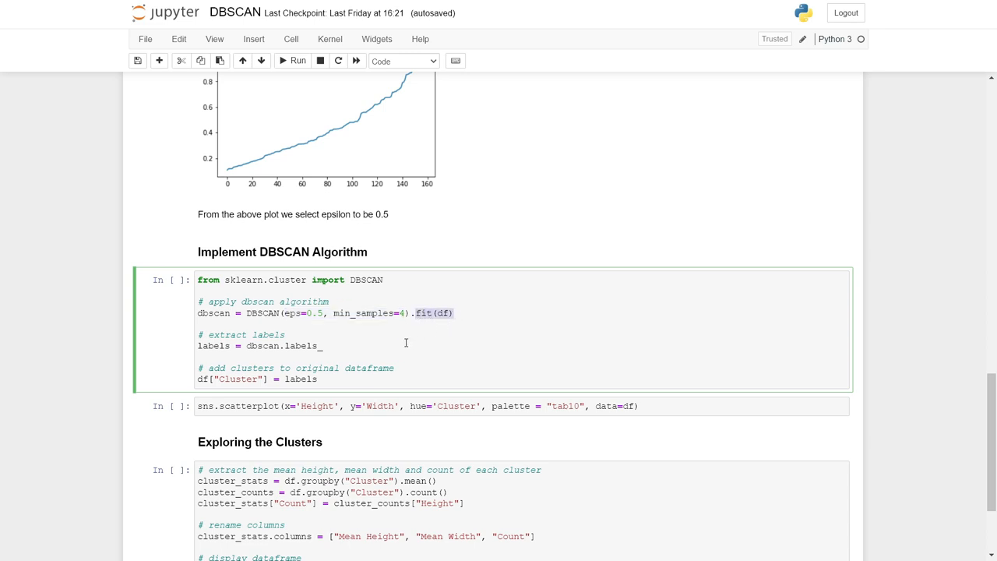
double_click(259, 346)
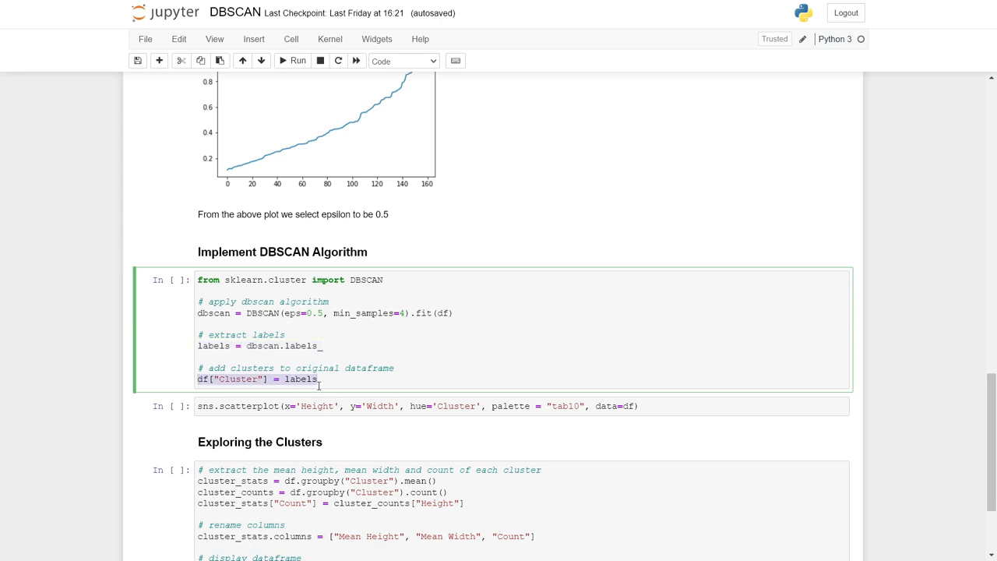
click(296, 61)
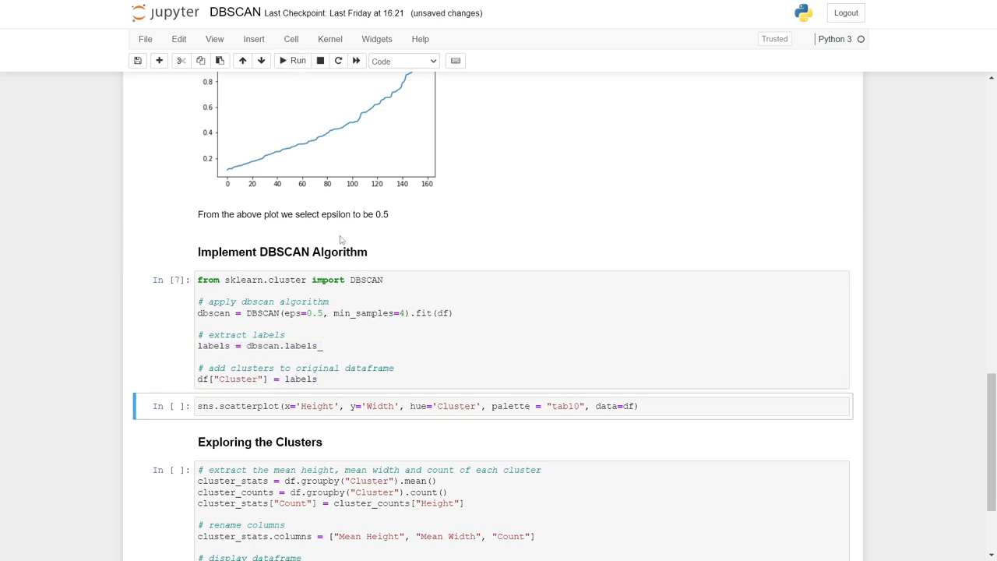
scroll(down, 3)
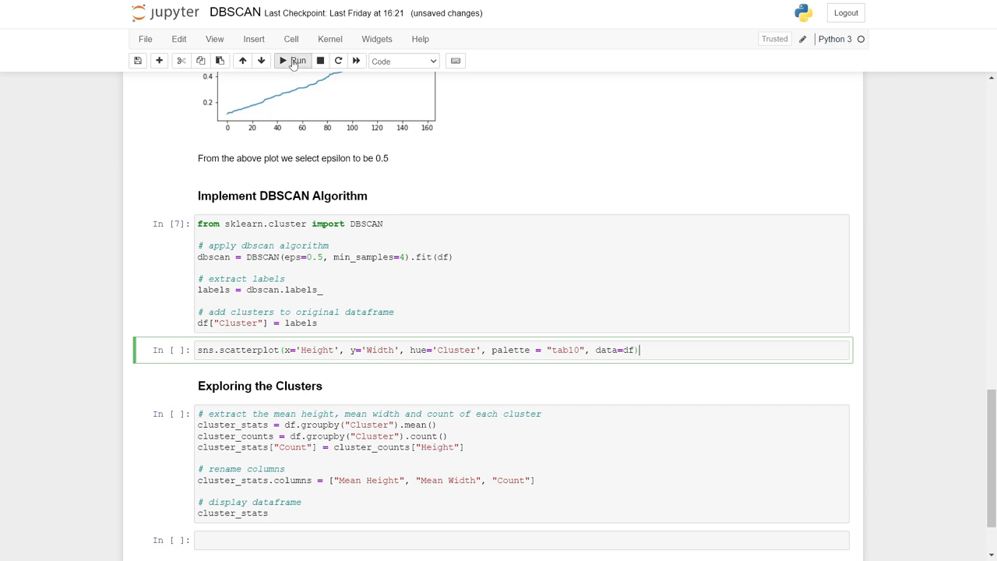
- Render the Height-versus-Width scatter plot coloured by cluster labels -1 through 7
click(293, 61)
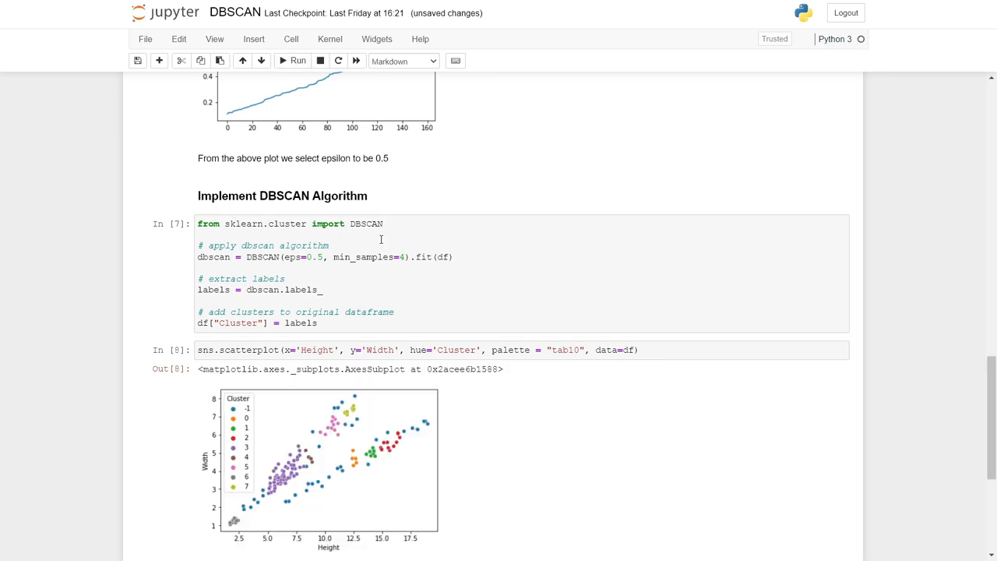
scroll(down, 3)
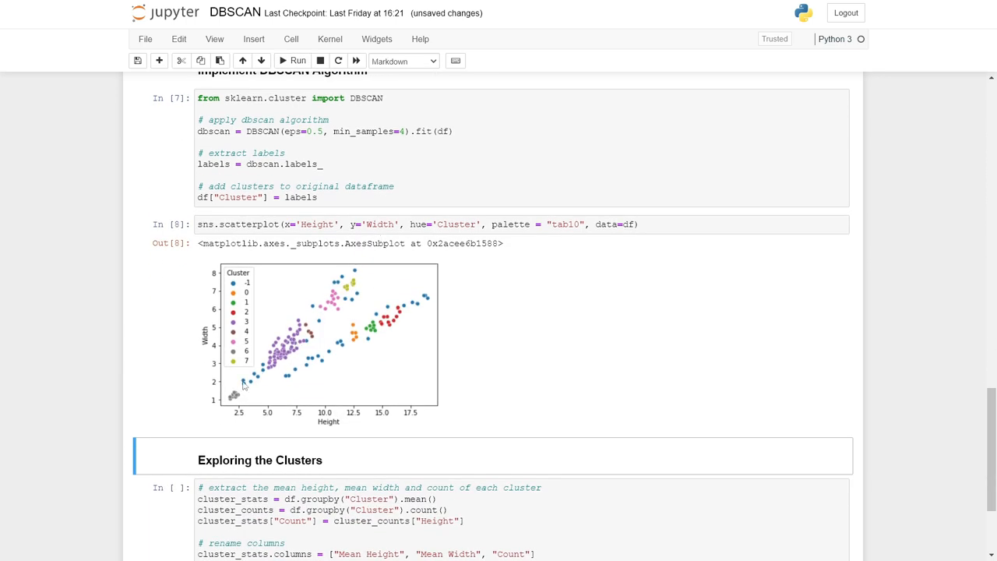
mouse_move(395, 346)
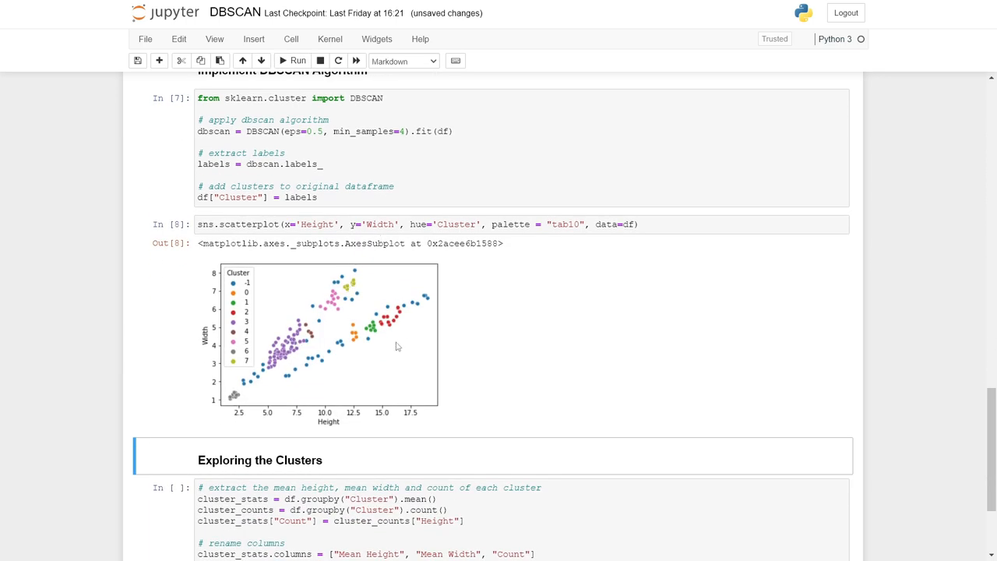
mouse_move(340, 352)
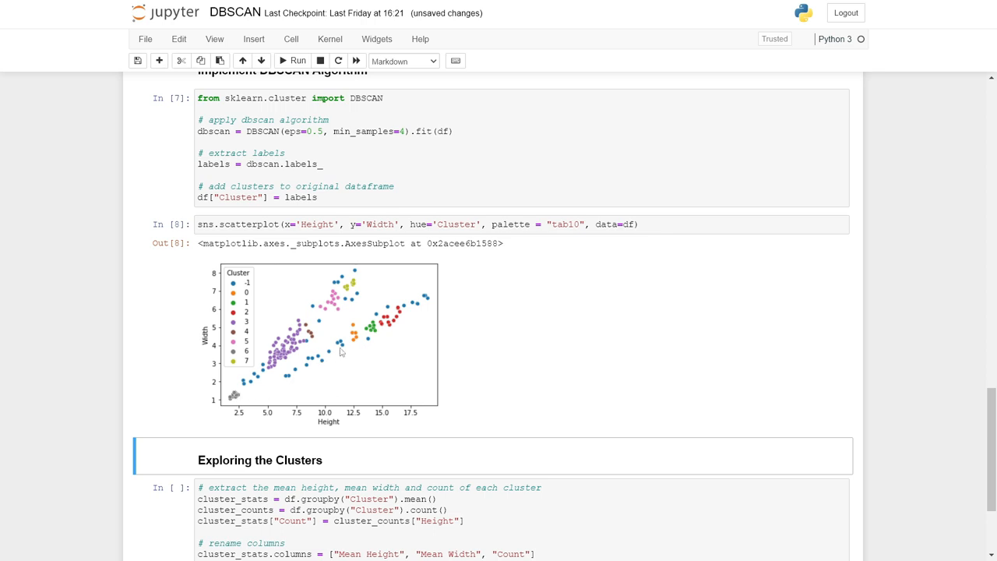
mouse_move(411, 305)
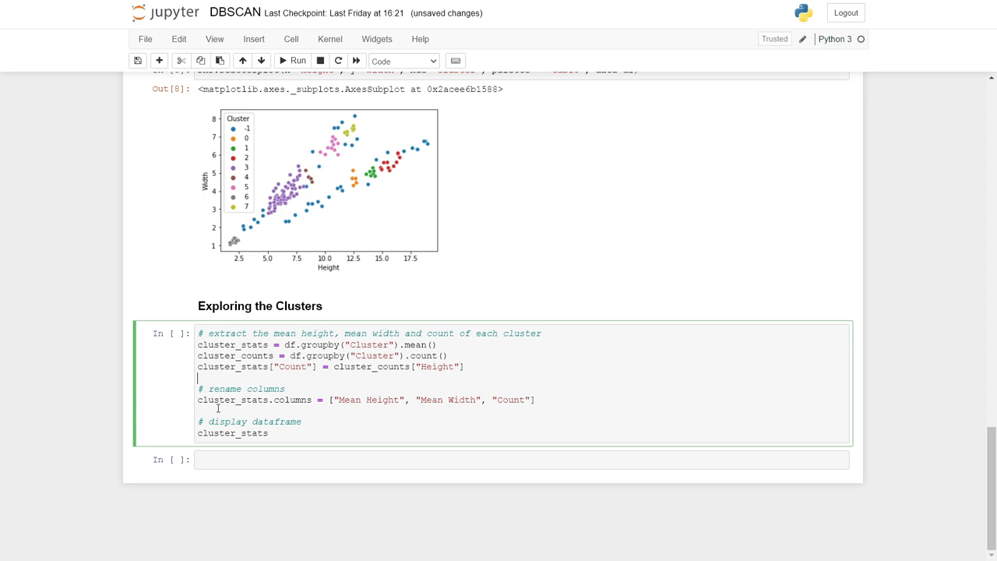
mouse_move(318, 433)
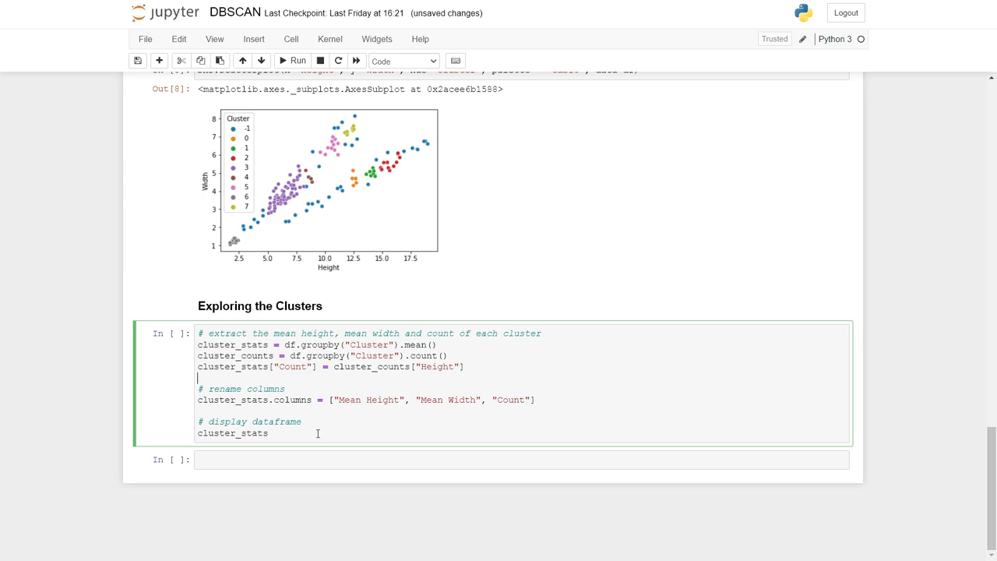
mouse_move(296, 61)
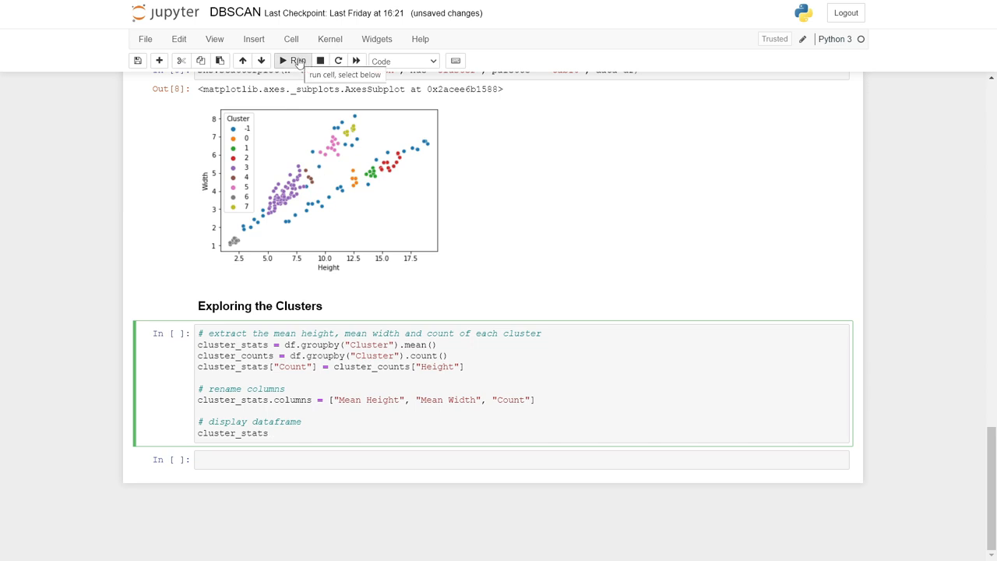
- Show the cluster_stats table of mean height, mean width and count for clusters -1 to 7
click(293, 61)
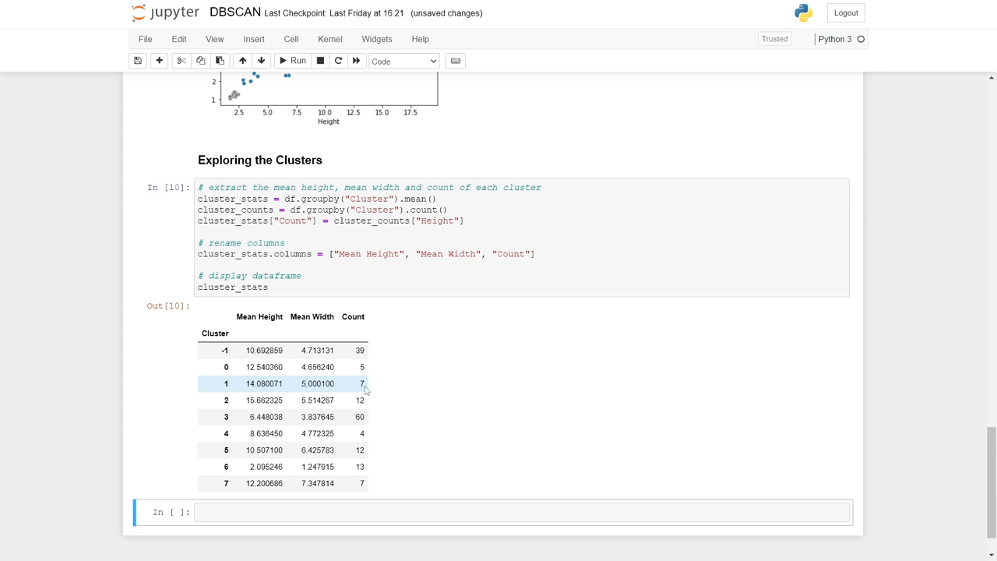
mouse_move(240, 473)
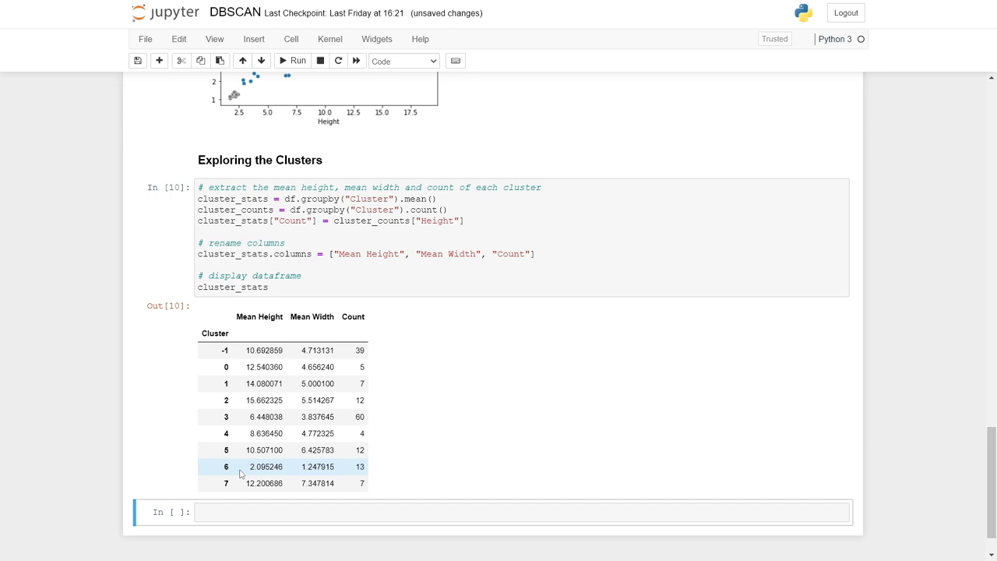
mouse_move(262, 478)
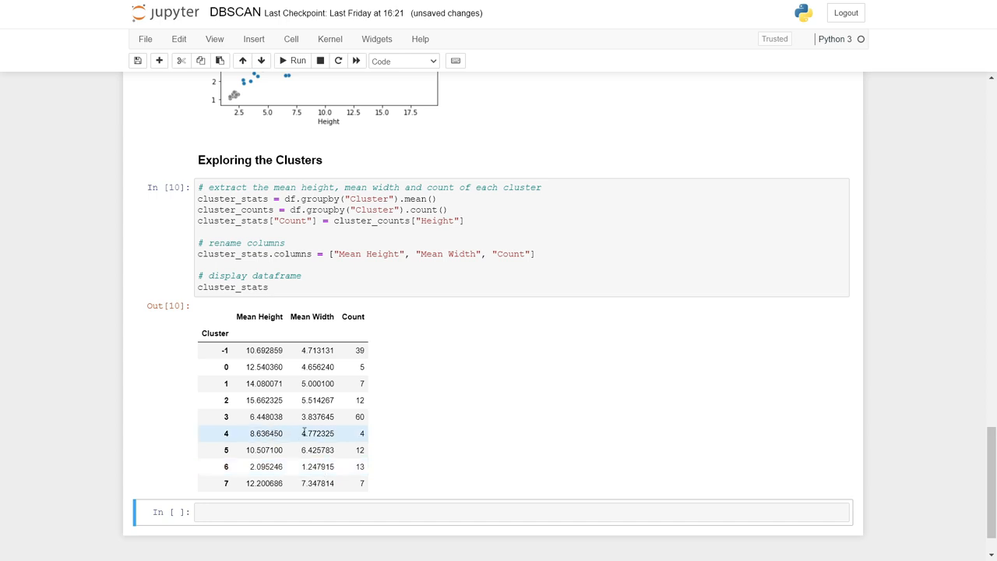
mouse_move(366, 438)
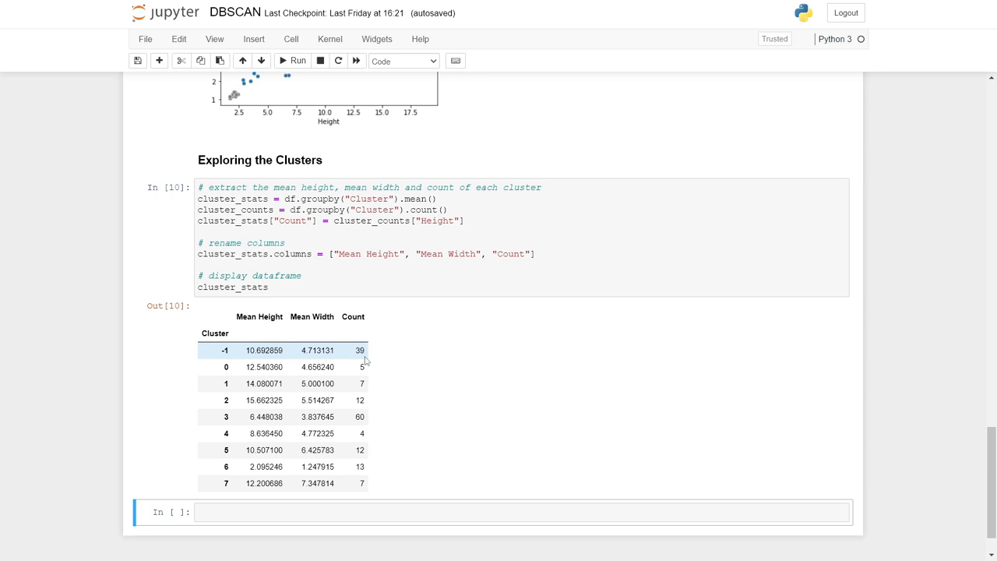
scroll(up, 3)
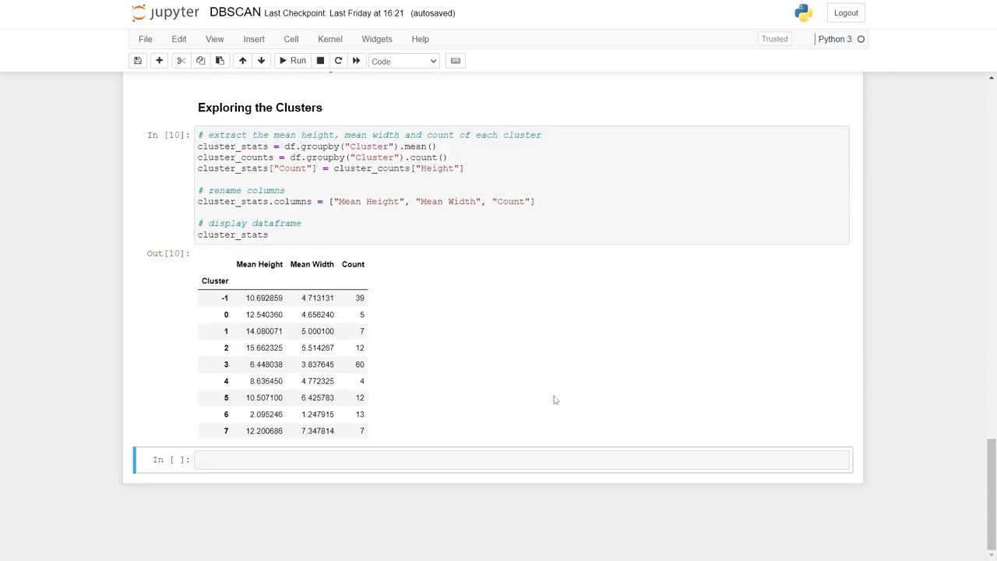